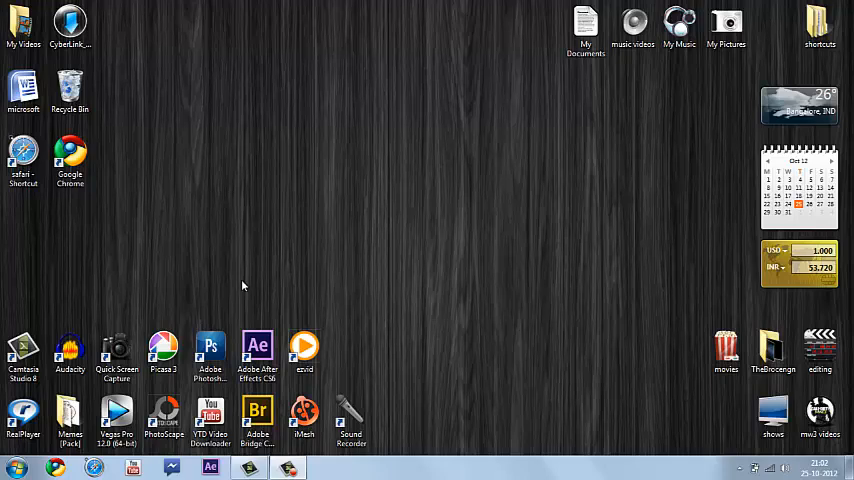
# Step: Search the Start menu for 'run' to reach the Run dialog for the psr command
pyautogui.click(14, 468)
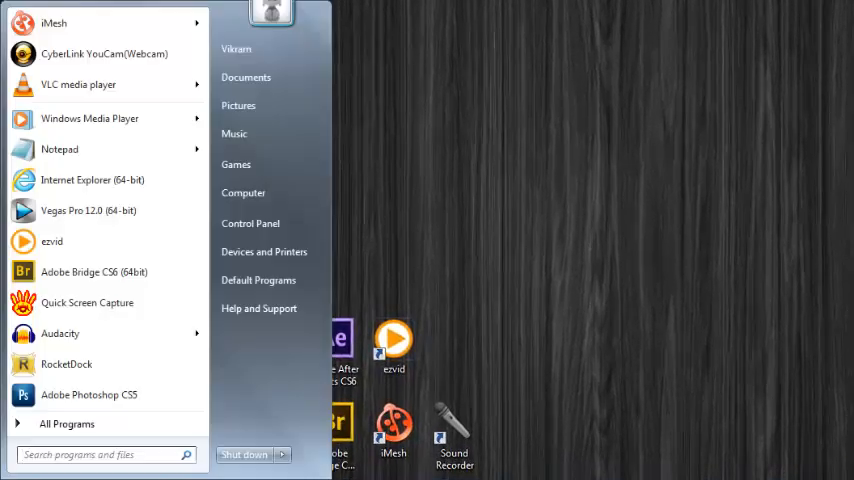
pyautogui.write('run')
pyautogui.write('psr')
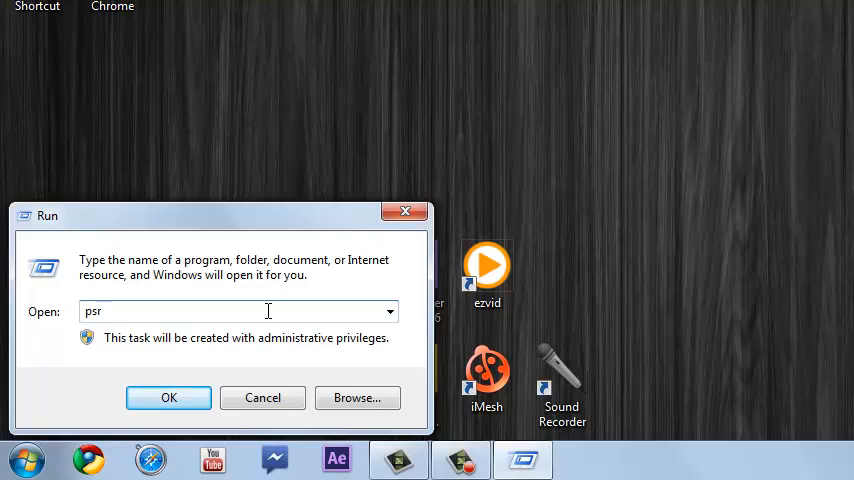
# Step: Launch Problem Steps Recorder from Run with psr, then close its window
pyautogui.click(168, 396)
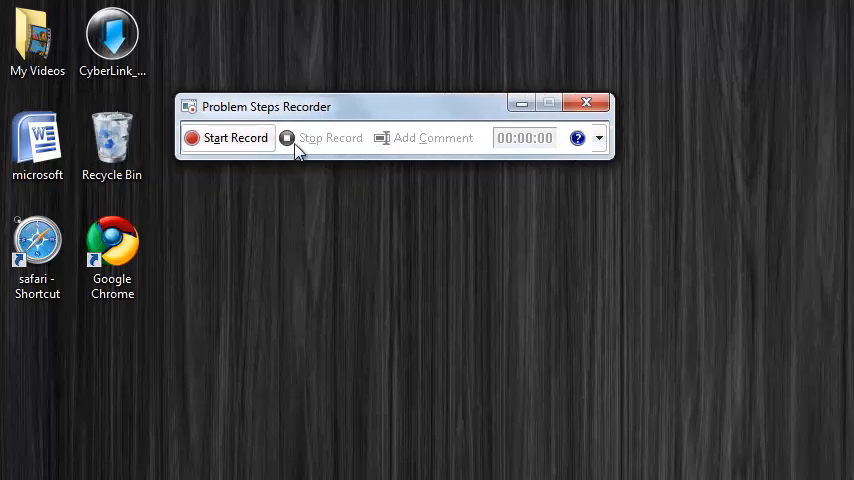
pyautogui.moveTo(600, 138)
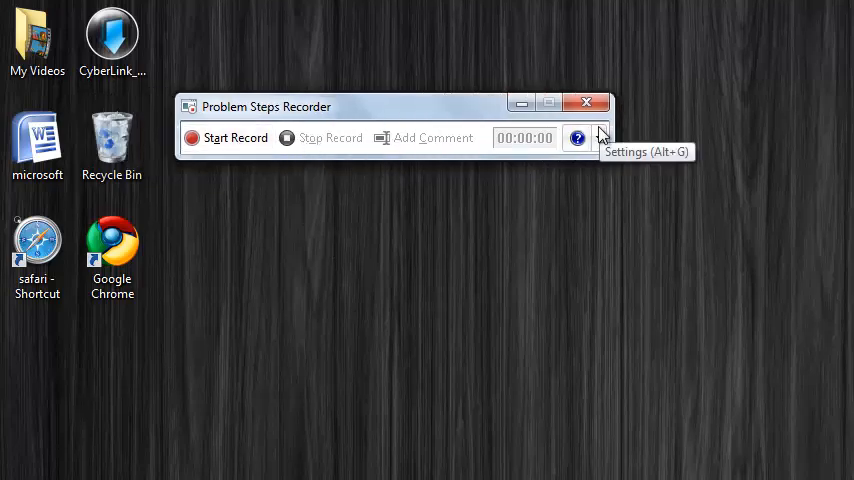
pyautogui.moveTo(586, 104)
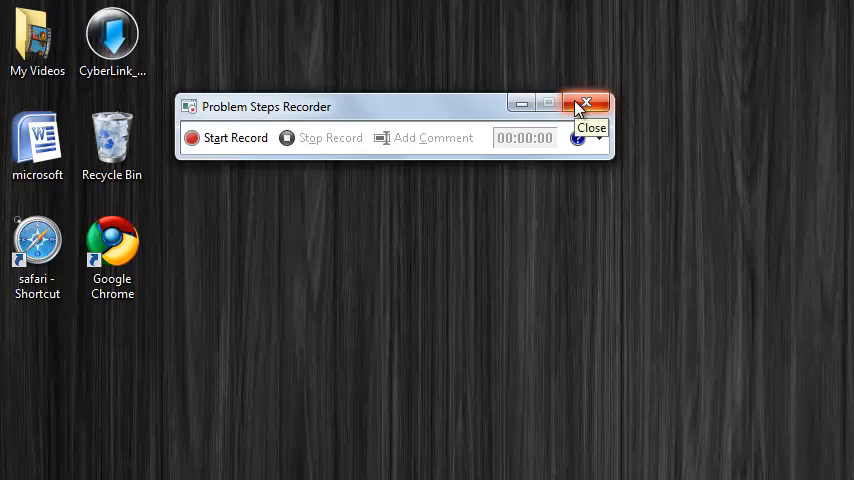
pyautogui.click(586, 104)
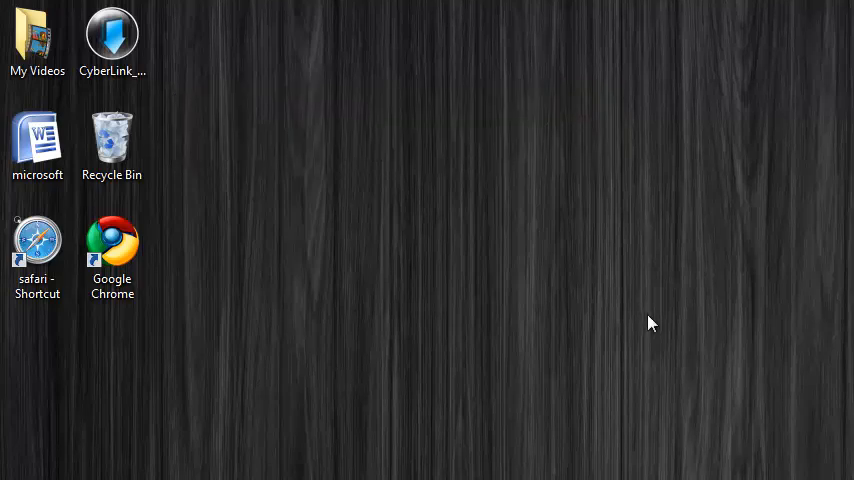
pyautogui.moveTo(184, 200)
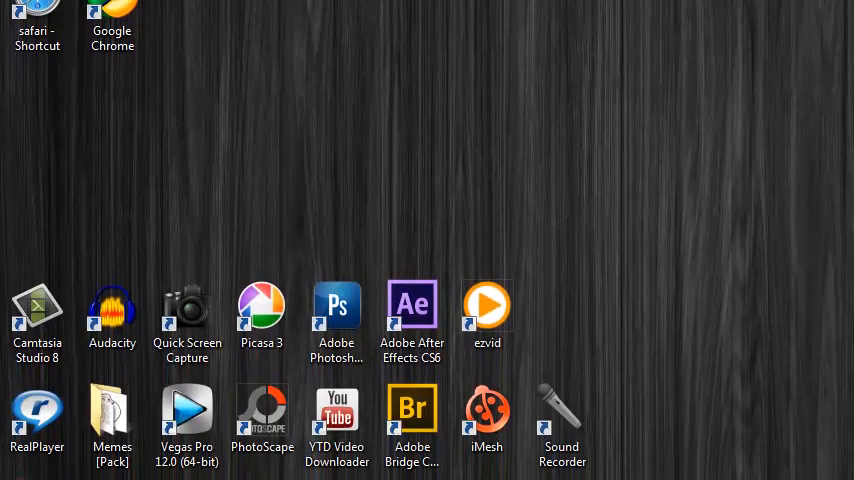
# Step: Search the Start menu for 'sound' so Sound Recorder shows as the result
pyautogui.write('s')
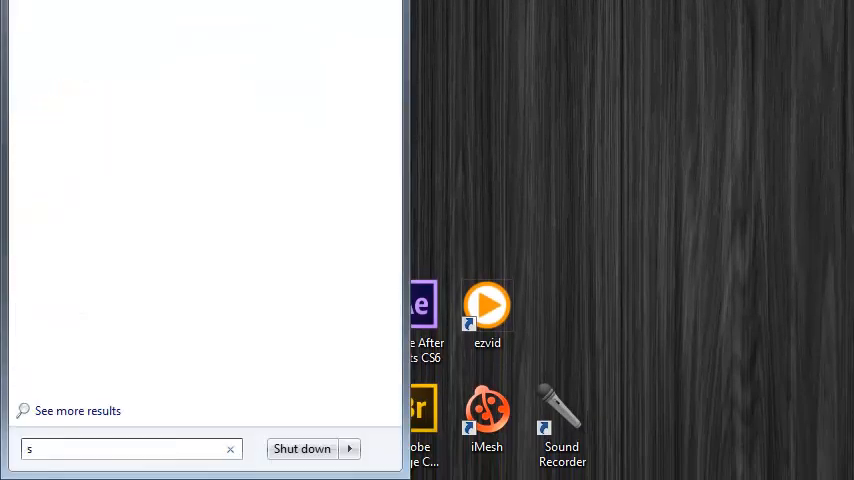
pyautogui.write('ound')
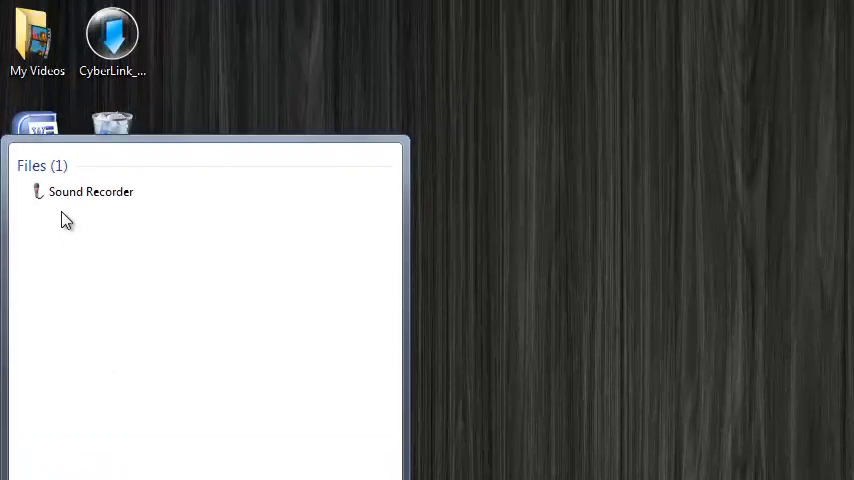
# Step: Launch Sound Recorder from the search results, then close its window
pyautogui.doubleClick(92, 192)
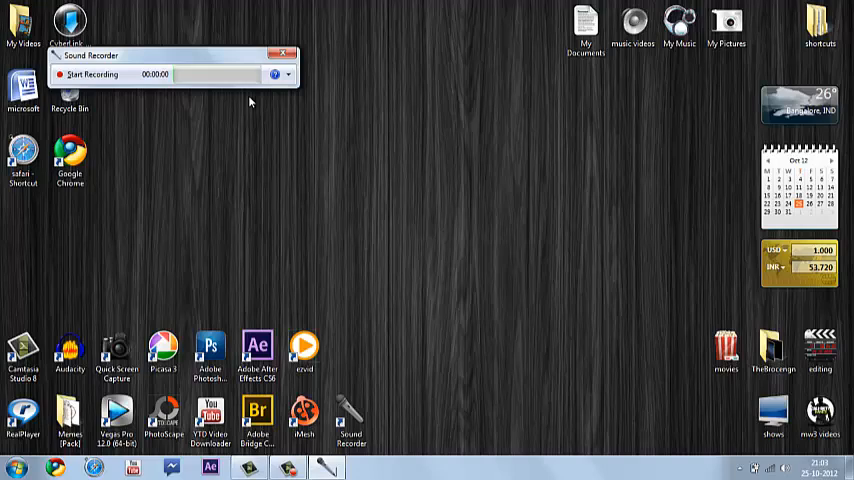
pyautogui.click(284, 54)
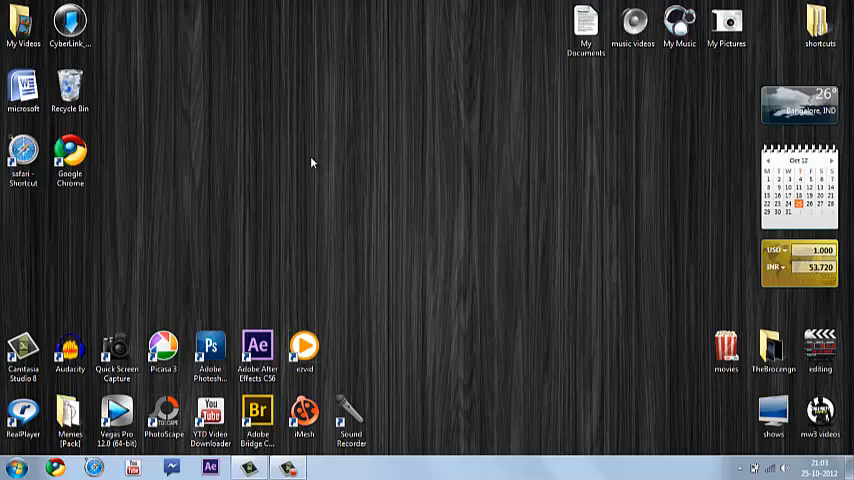
pyautogui.moveTo(662, 356)
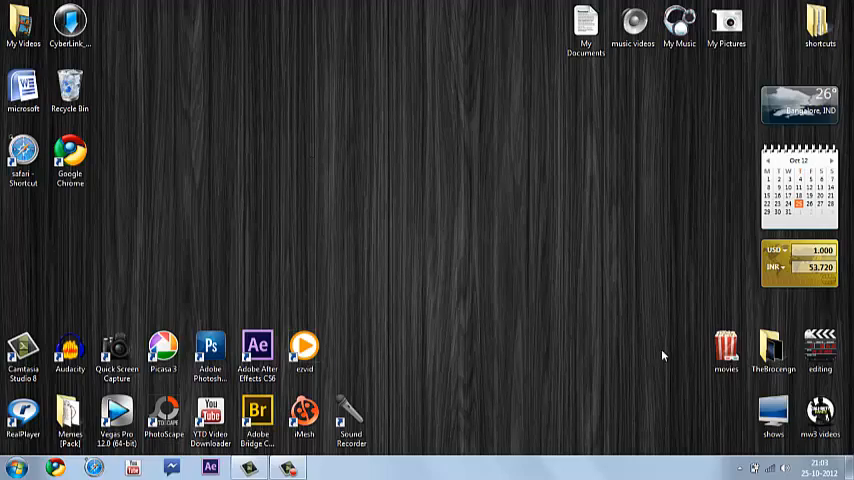